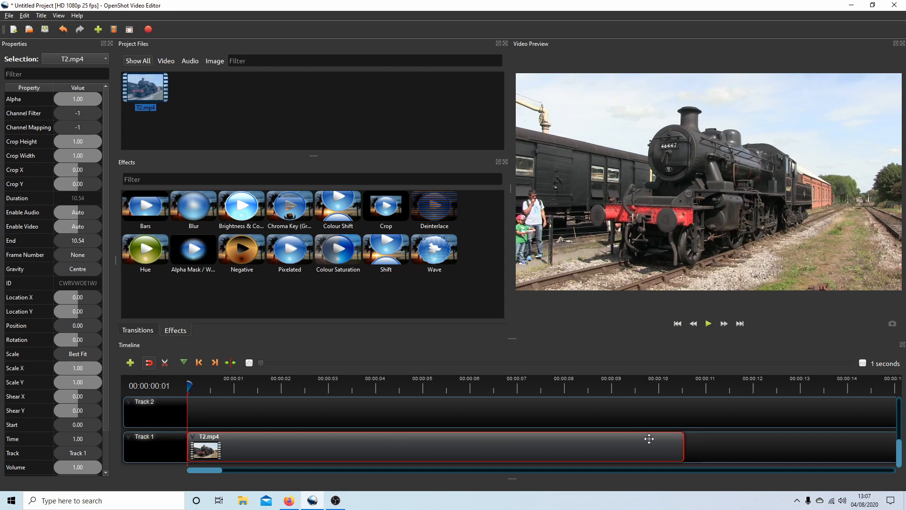
mouse_move(569, 328)
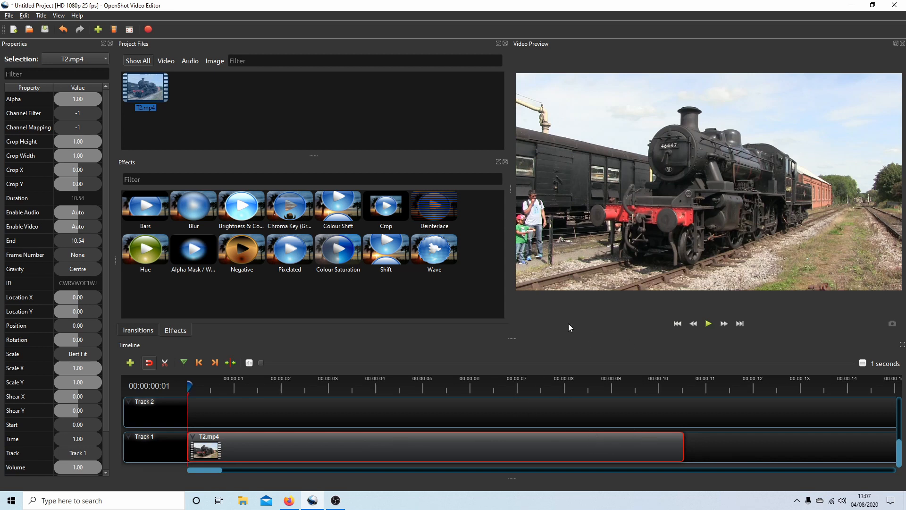
mouse_move(576, 7)
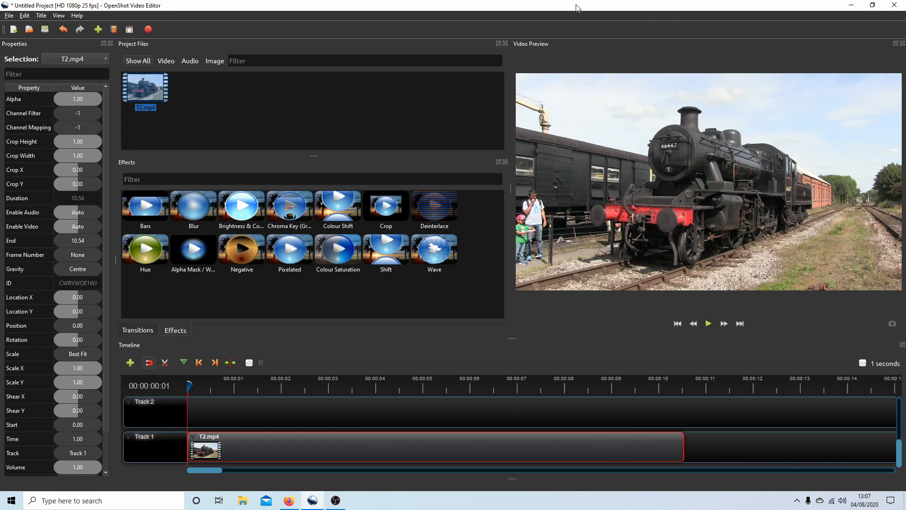
mouse_move(235, 11)
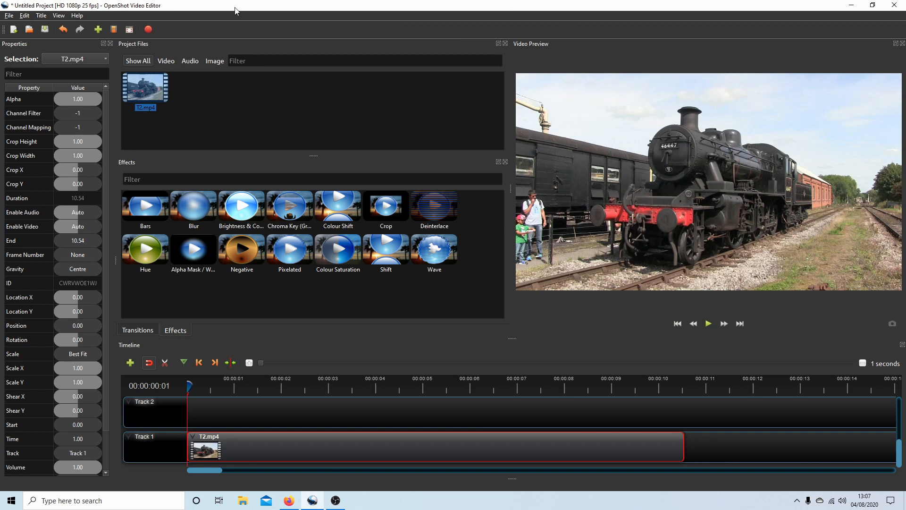
mouse_move(58, 16)
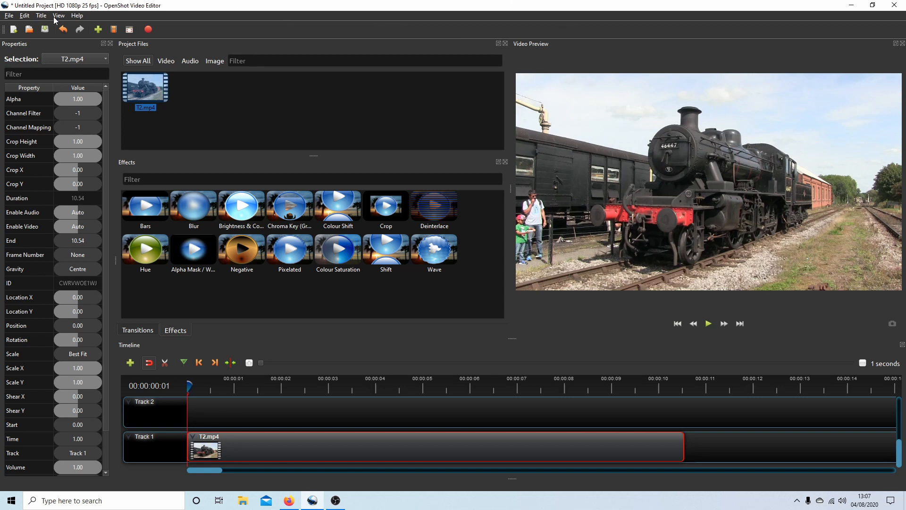
- Bring up the action menu for the T2.mp4 train clip on Track 1
click(58, 16)
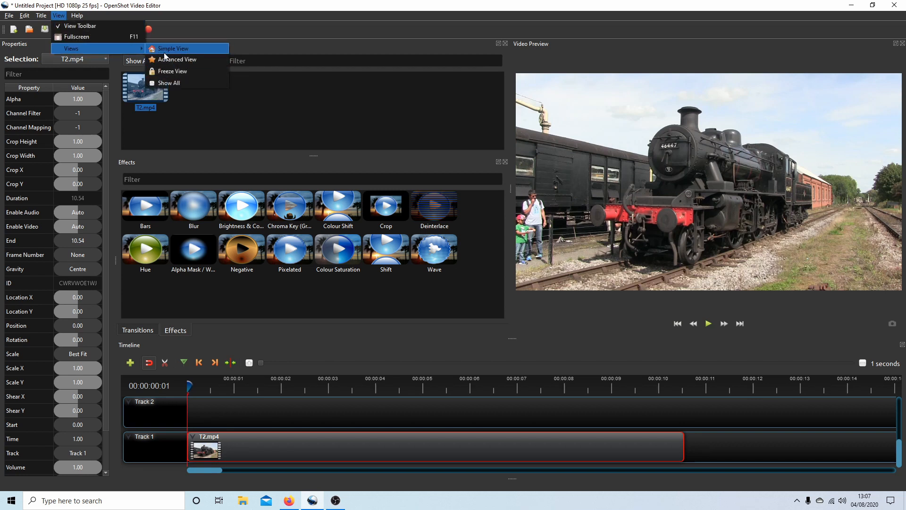
mouse_move(172, 48)
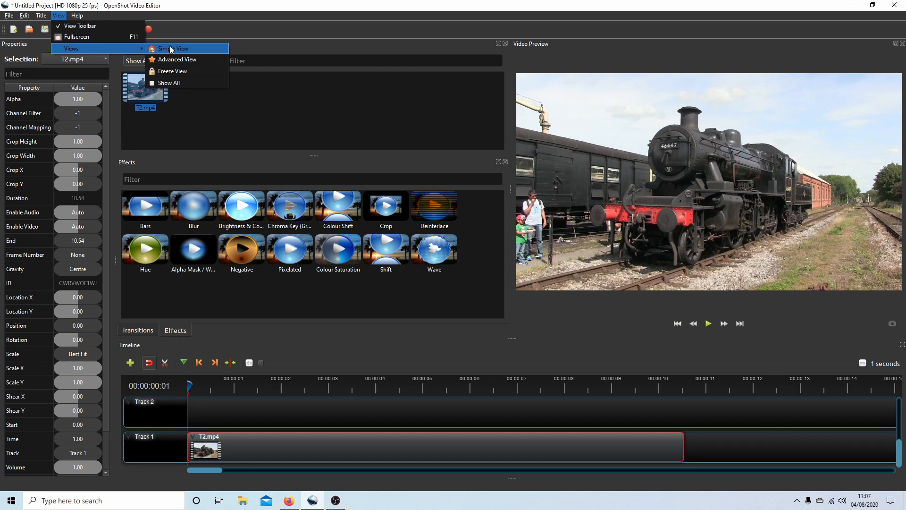
mouse_move(180, 59)
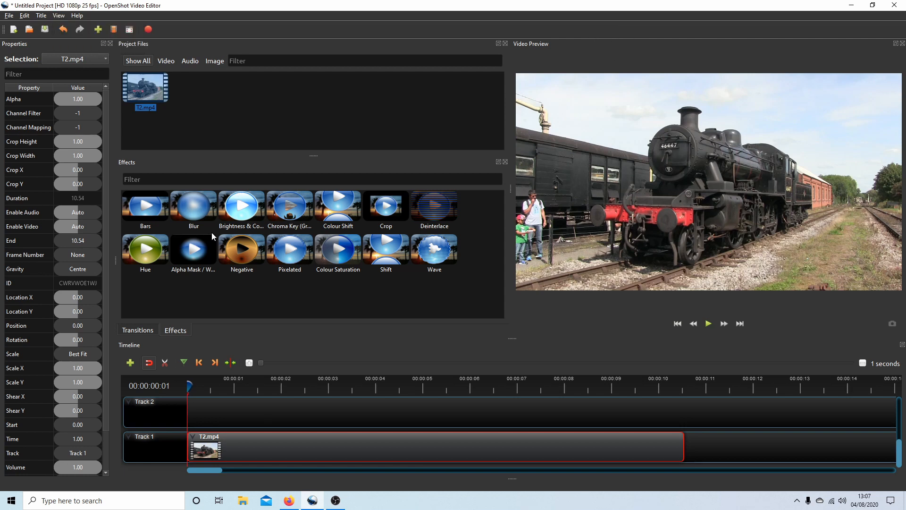
mouse_move(162, 224)
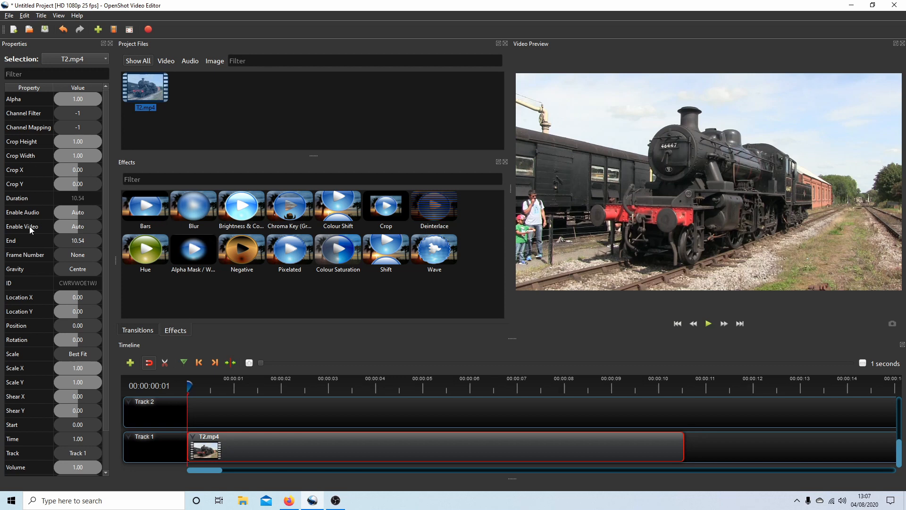
mouse_move(30, 215)
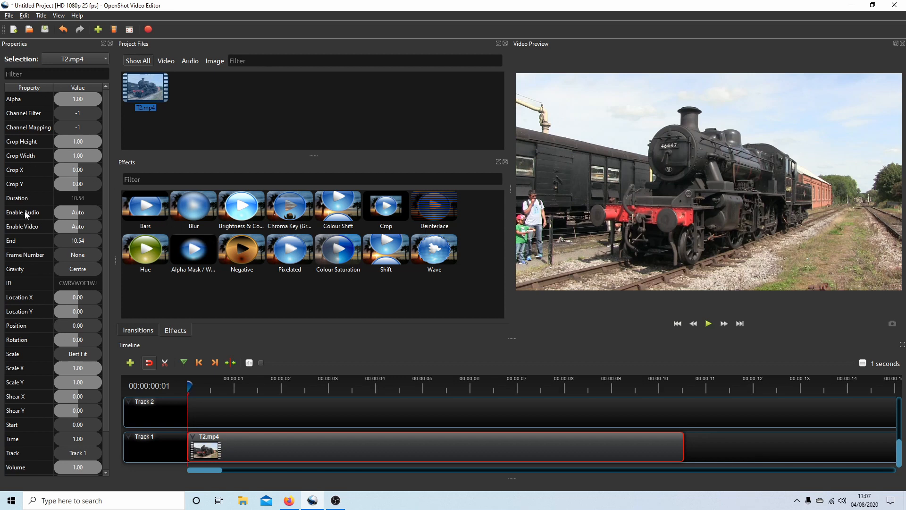
mouse_move(316, 358)
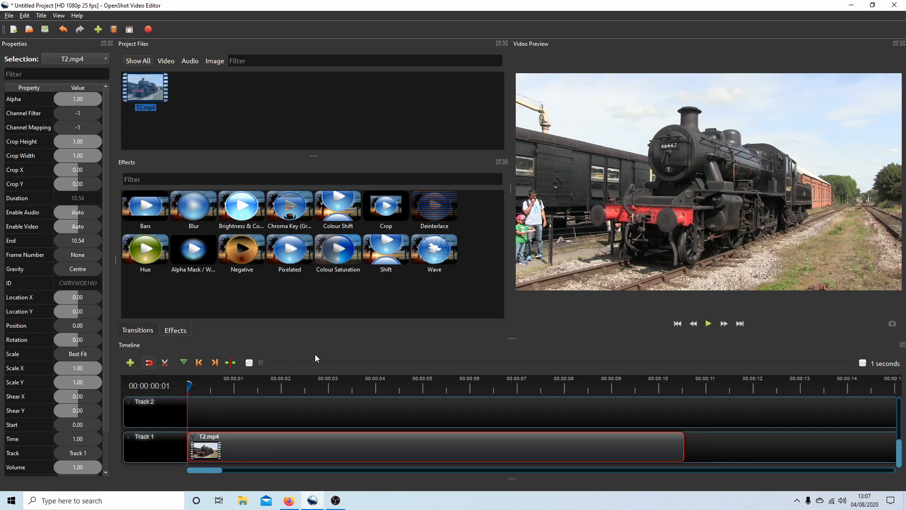
mouse_move(255, 440)
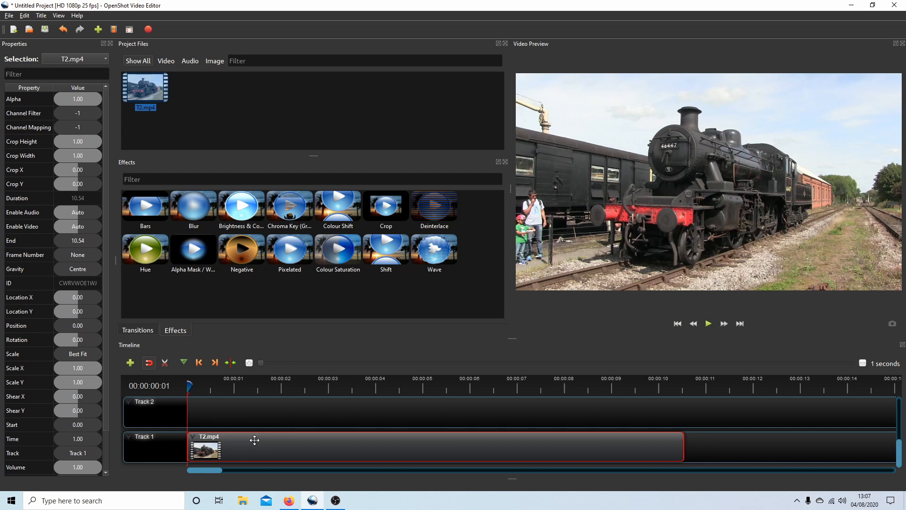
mouse_move(260, 446)
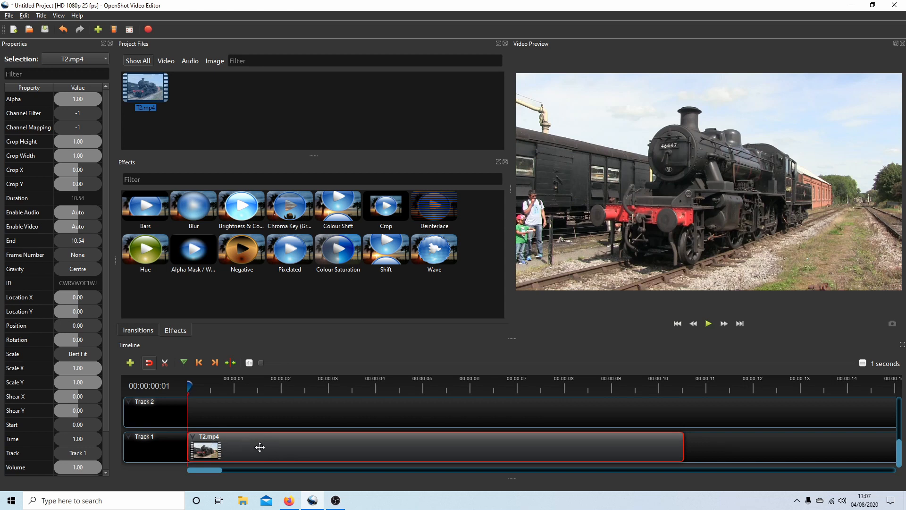
mouse_move(307, 444)
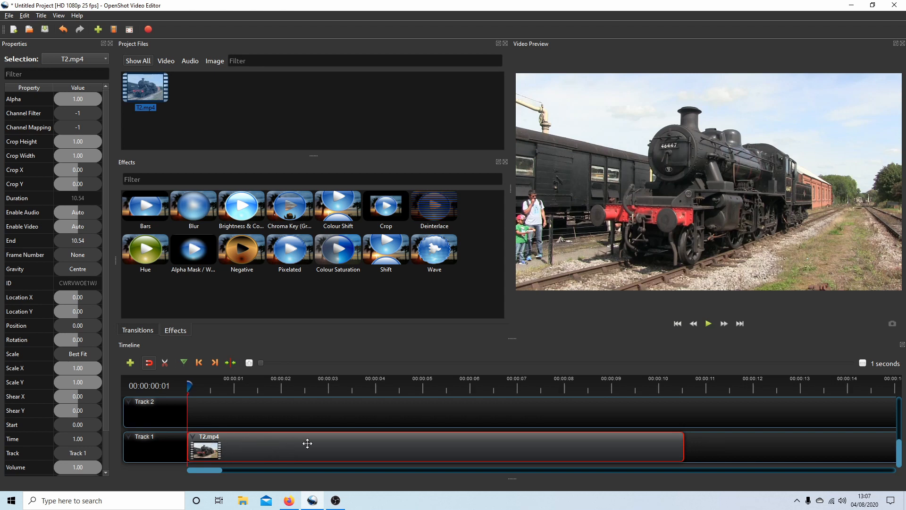
right_click(308, 444)
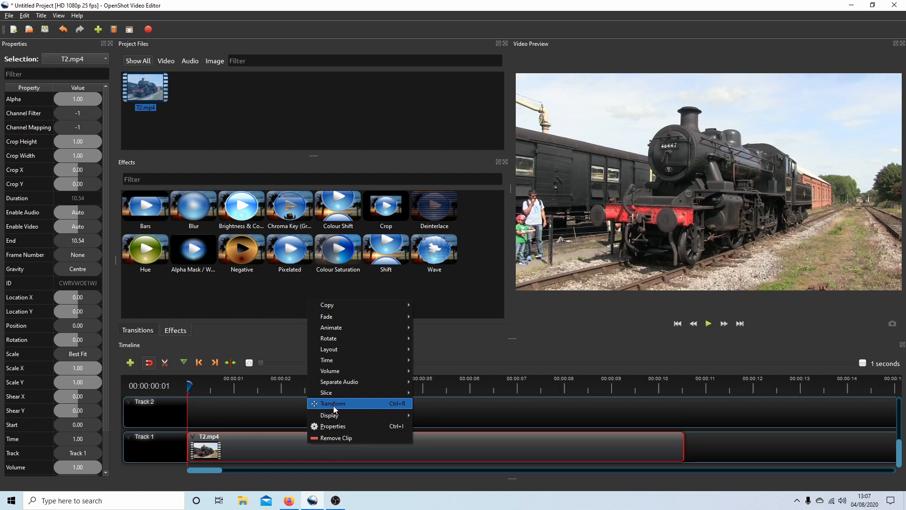
click(332, 404)
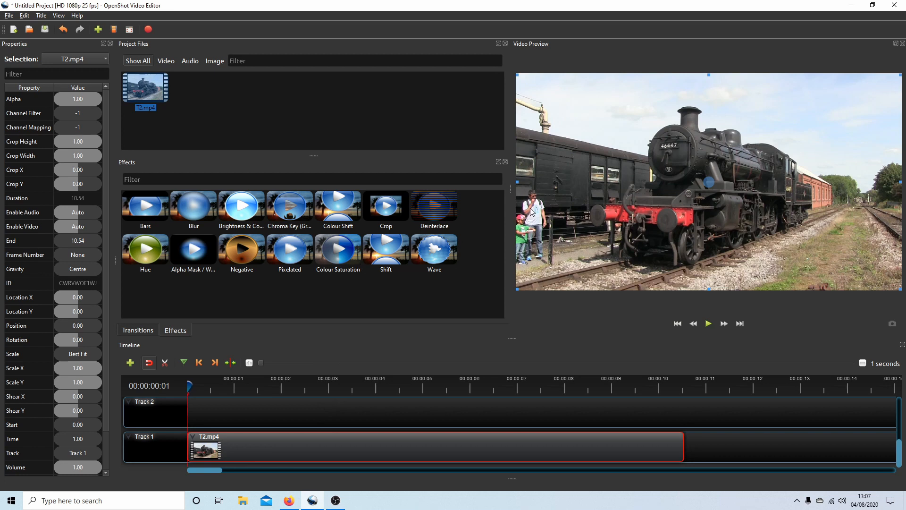
mouse_move(762, 53)
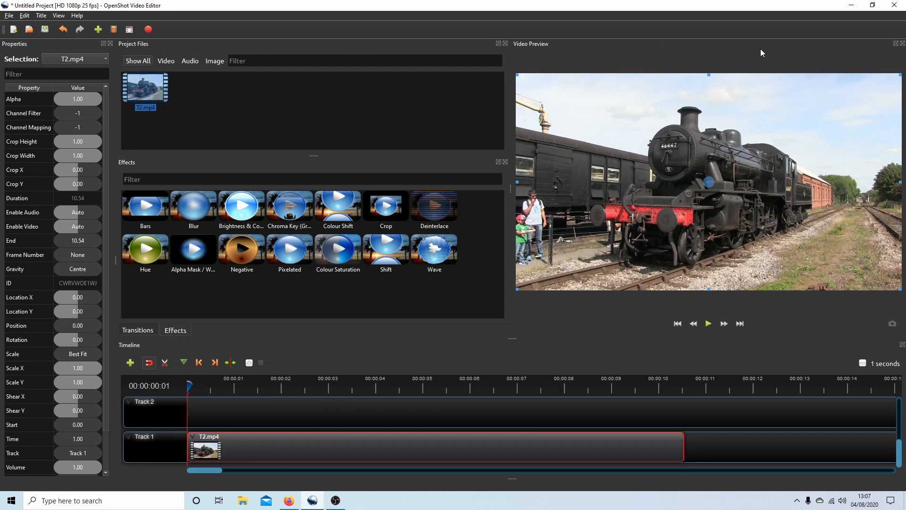
mouse_move(685, 42)
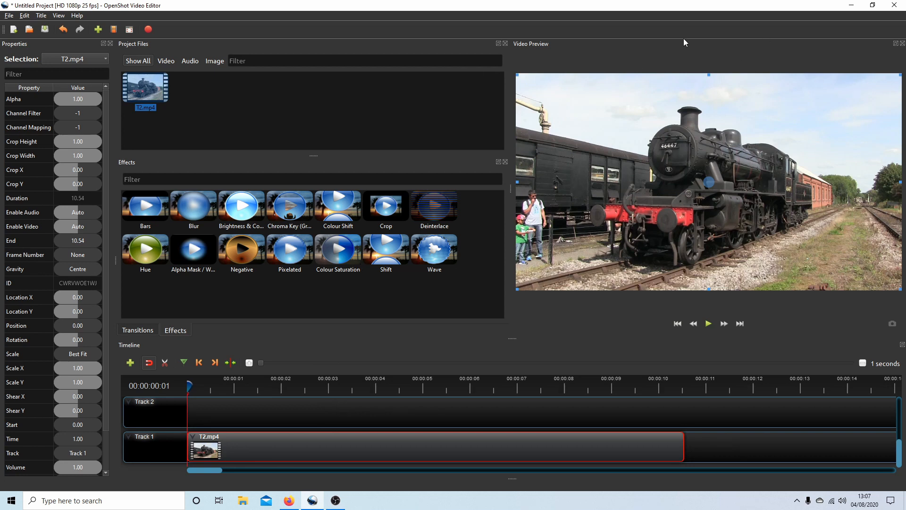
mouse_move(506, 181)
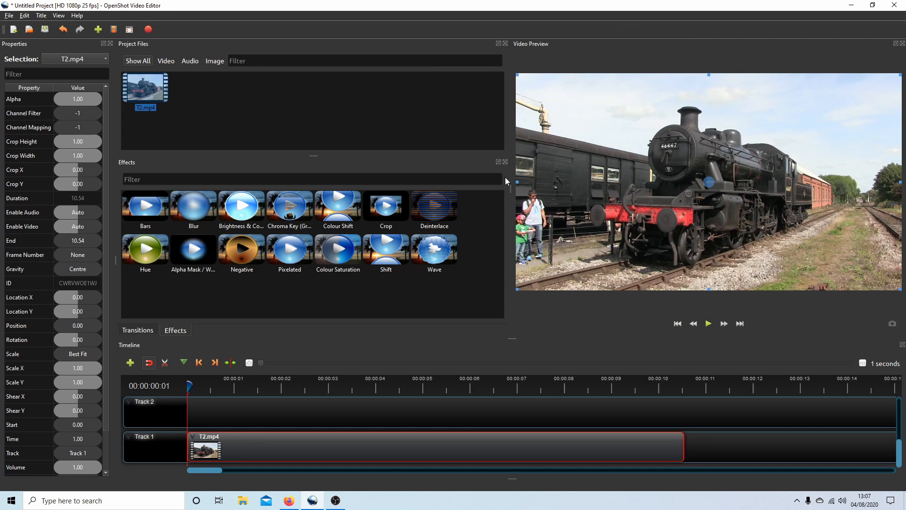
mouse_move(515, 190)
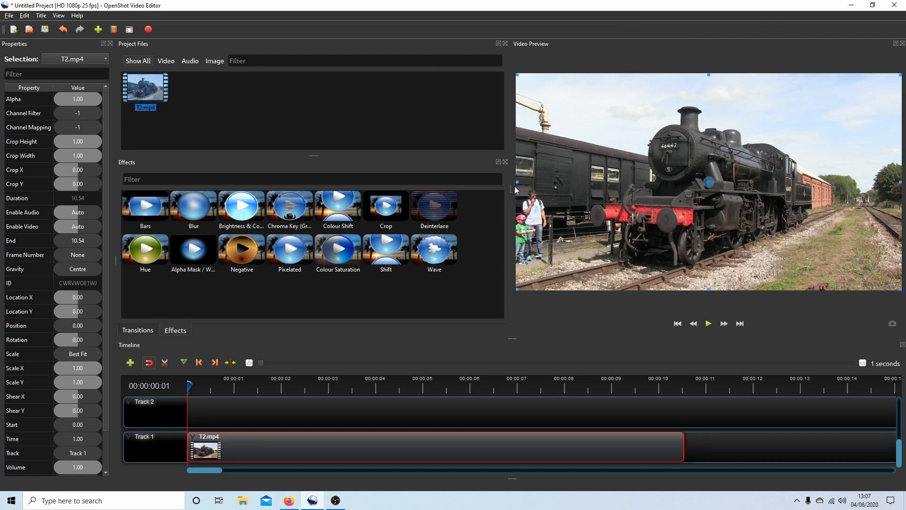
mouse_move(515, 189)
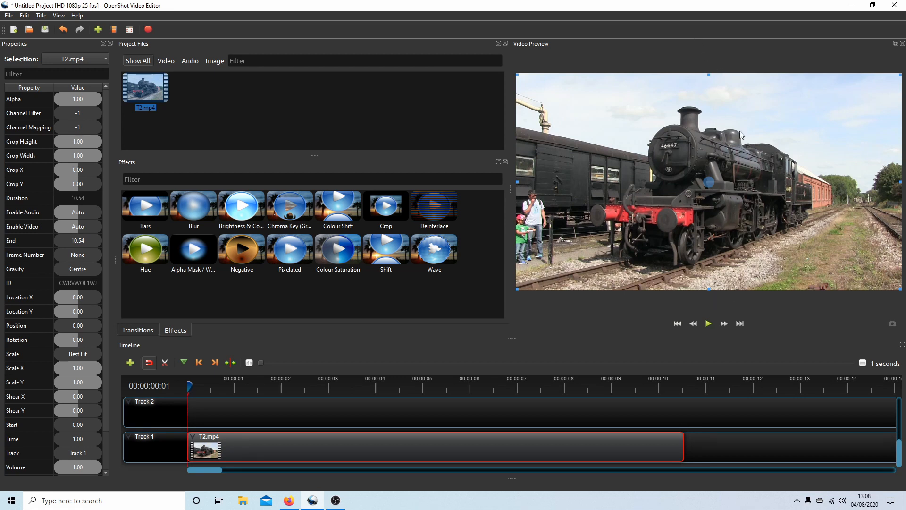
mouse_move(509, 186)
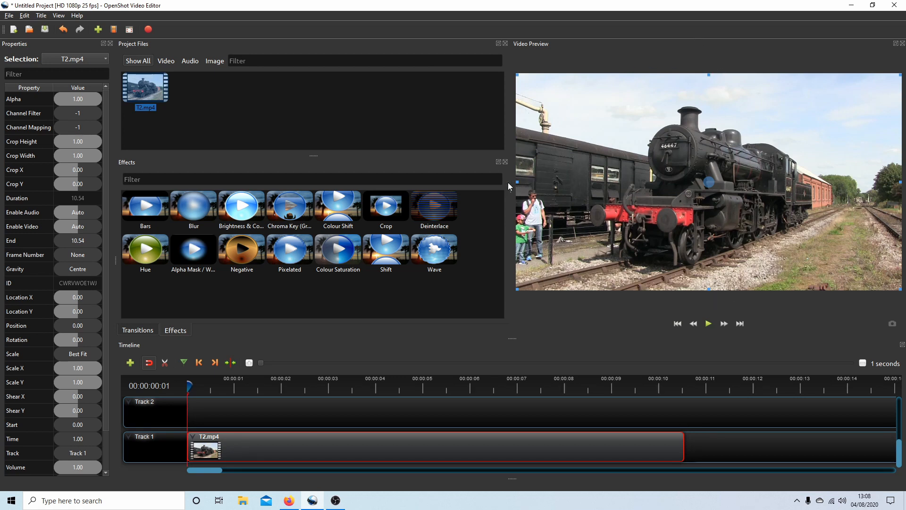
mouse_move(530, 190)
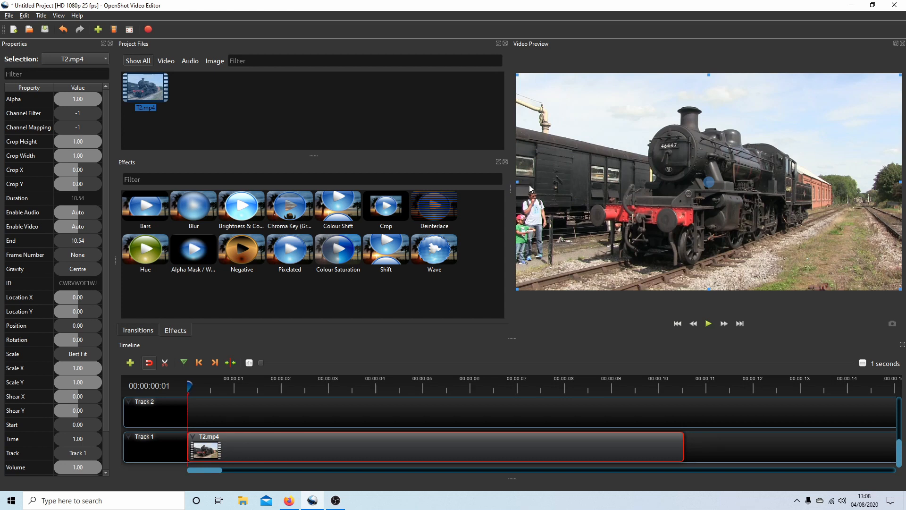
mouse_move(516, 185)
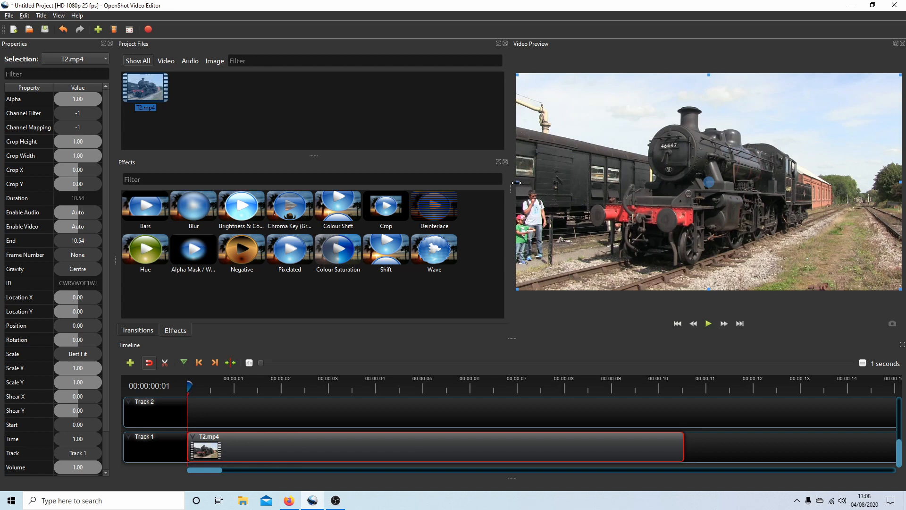
mouse_move(895, 186)
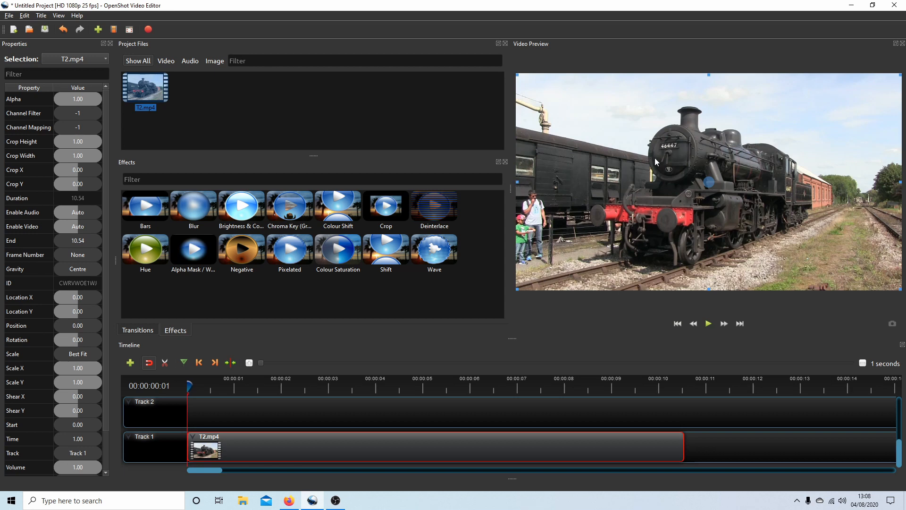
mouse_move(516, 189)
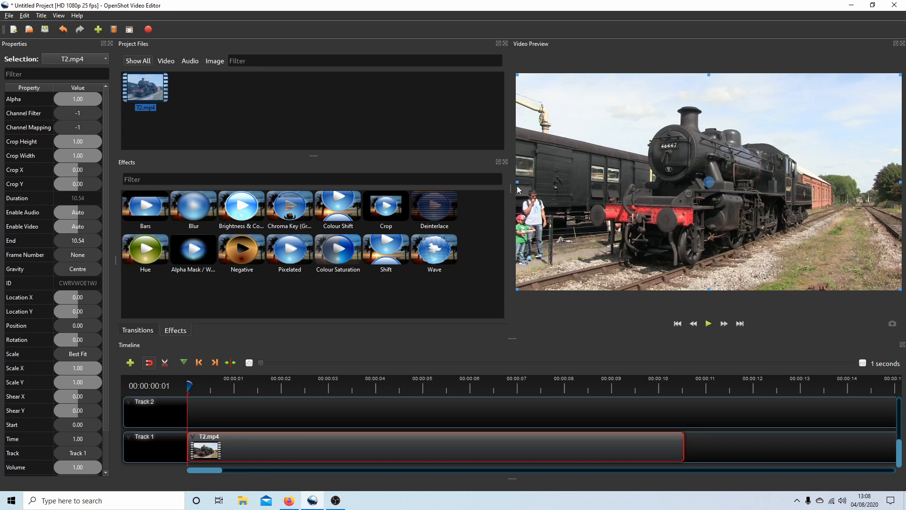
mouse_move(519, 190)
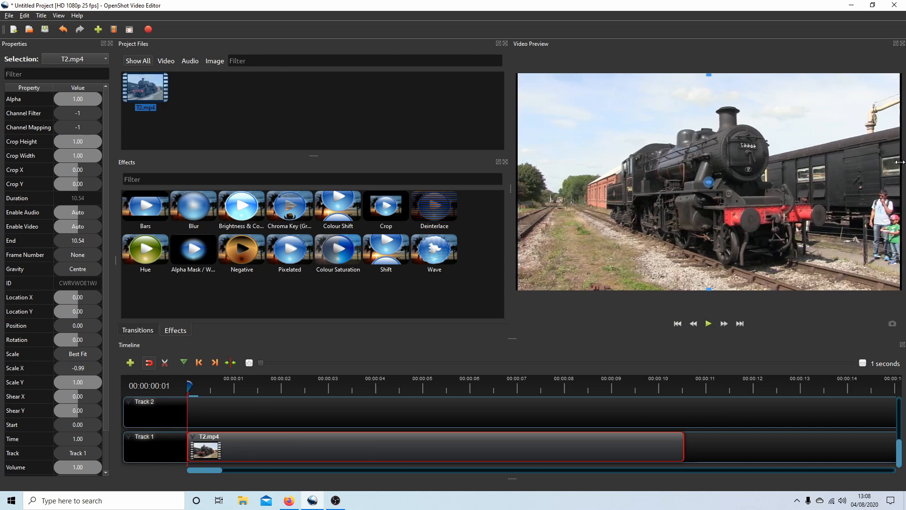
- Set the clip's Scale X to -1.00 so the train appears mirrored horizontally
click(78, 368)
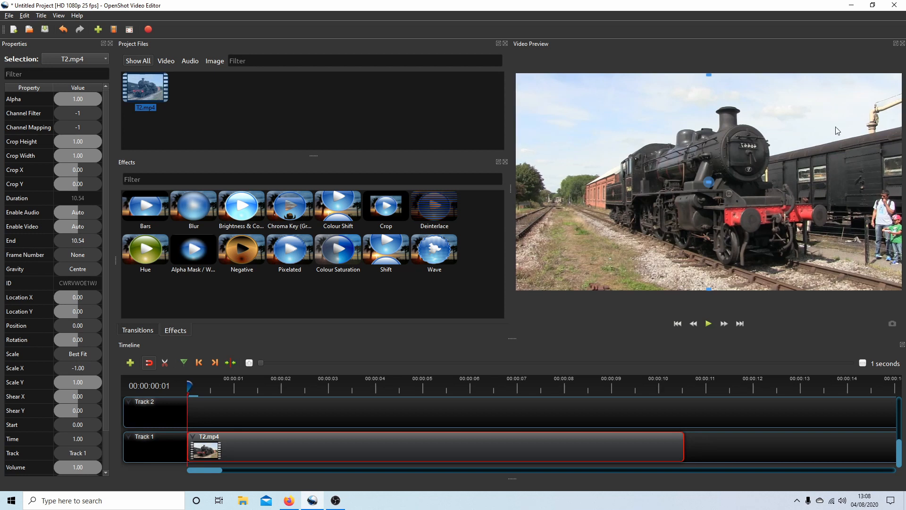
mouse_move(842, 163)
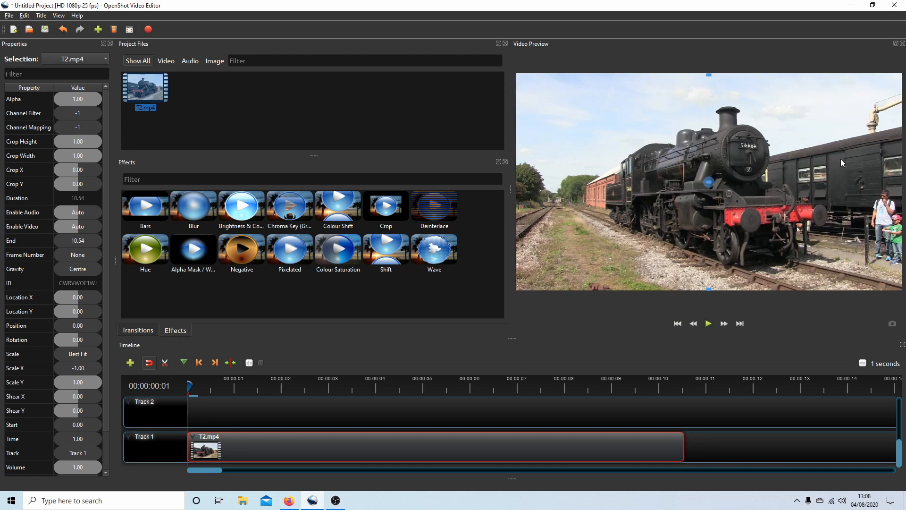
mouse_move(771, 172)
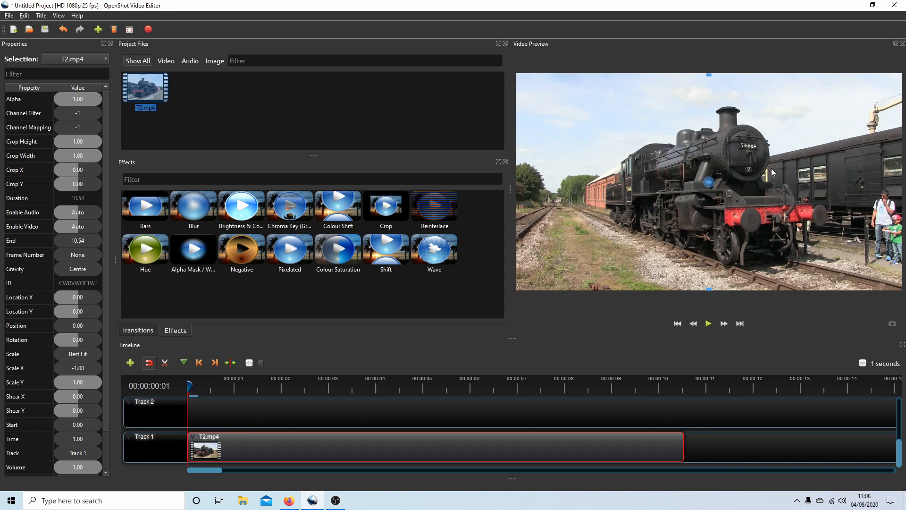
mouse_move(689, 112)
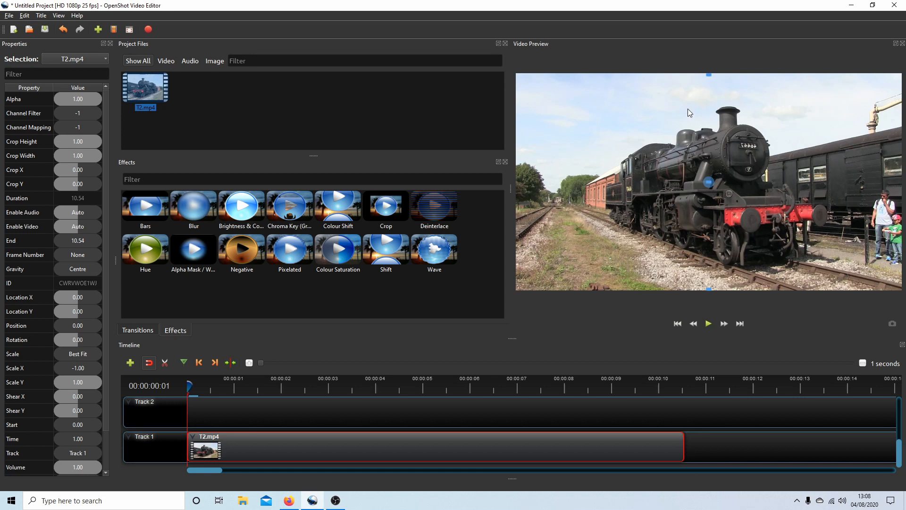
mouse_move(754, 211)
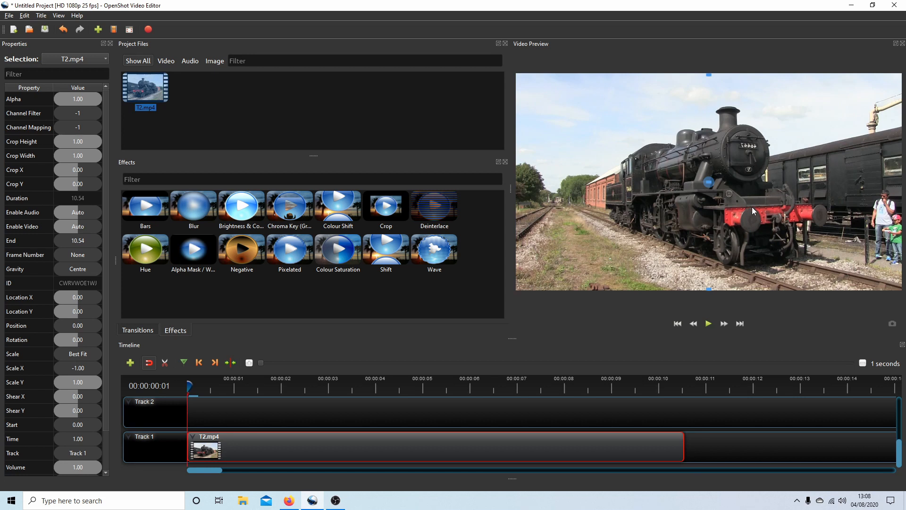
mouse_move(510, 167)
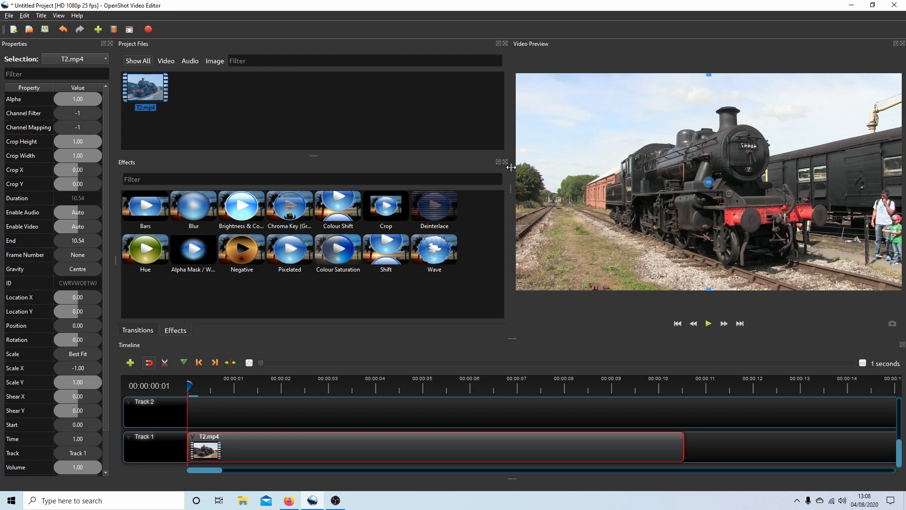
mouse_move(34, 176)
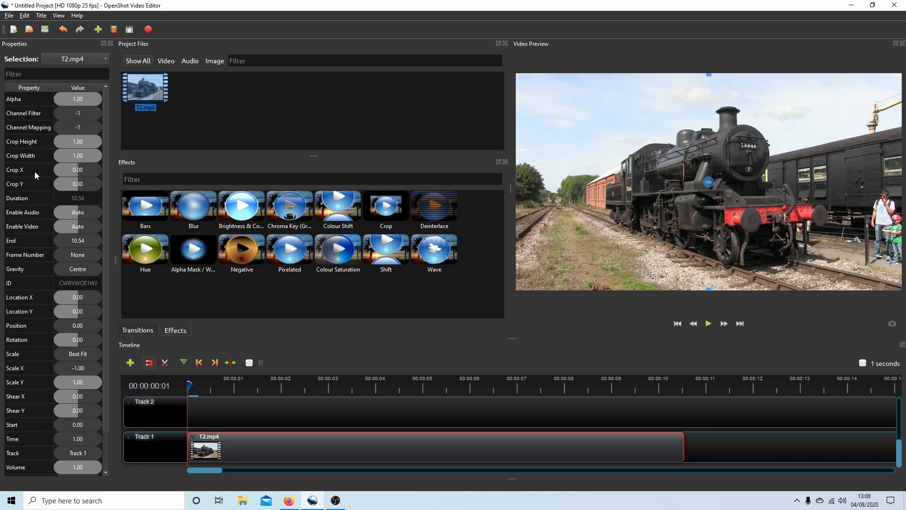
mouse_move(155, 22)
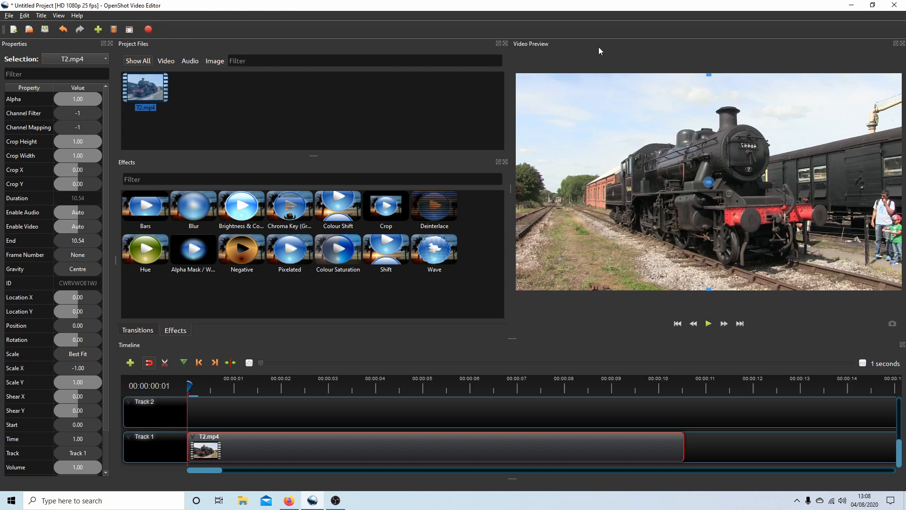
mouse_move(636, 169)
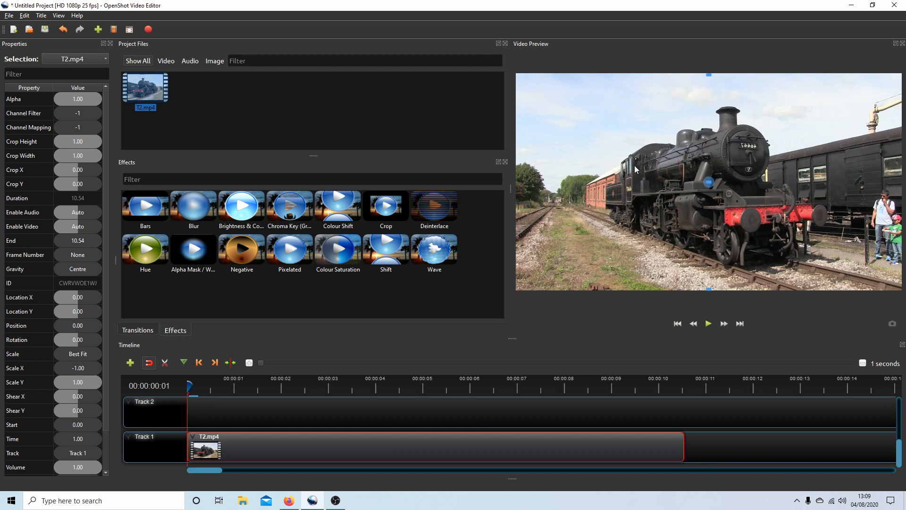
mouse_move(164, 3)
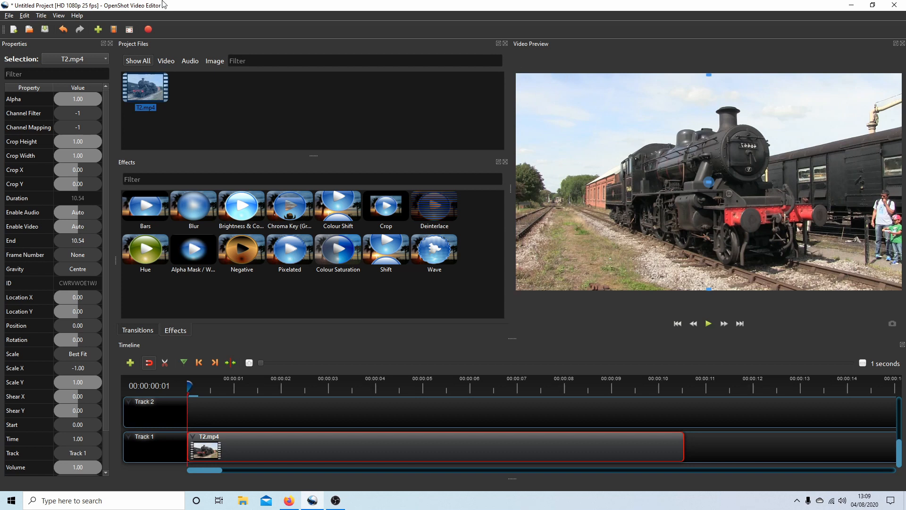
mouse_move(702, 181)
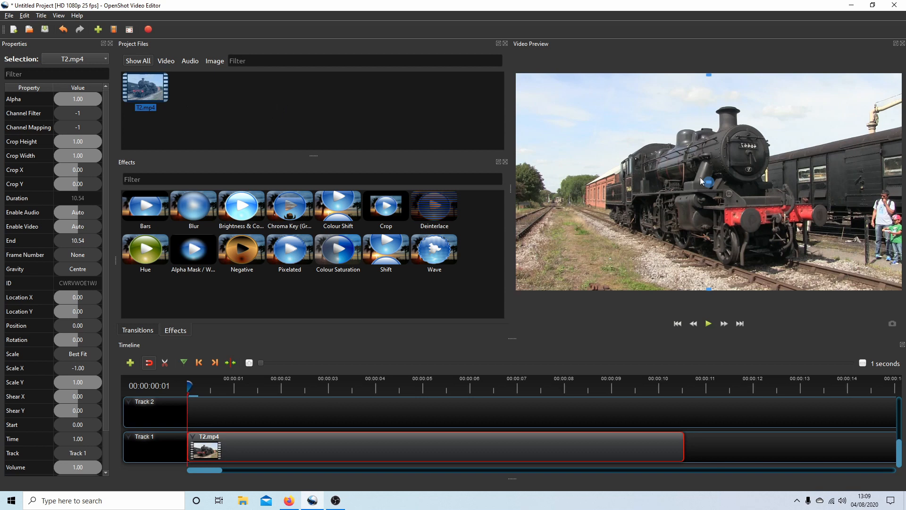
mouse_move(754, 208)
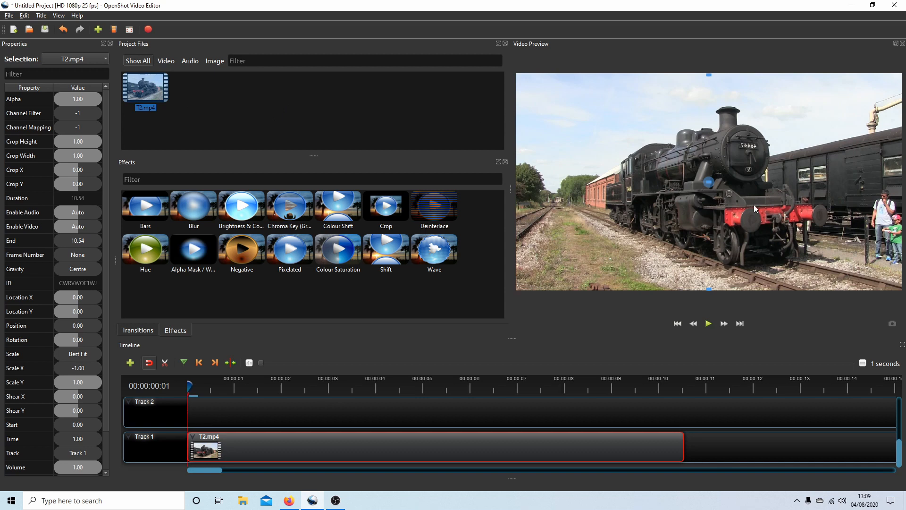
mouse_move(733, 189)
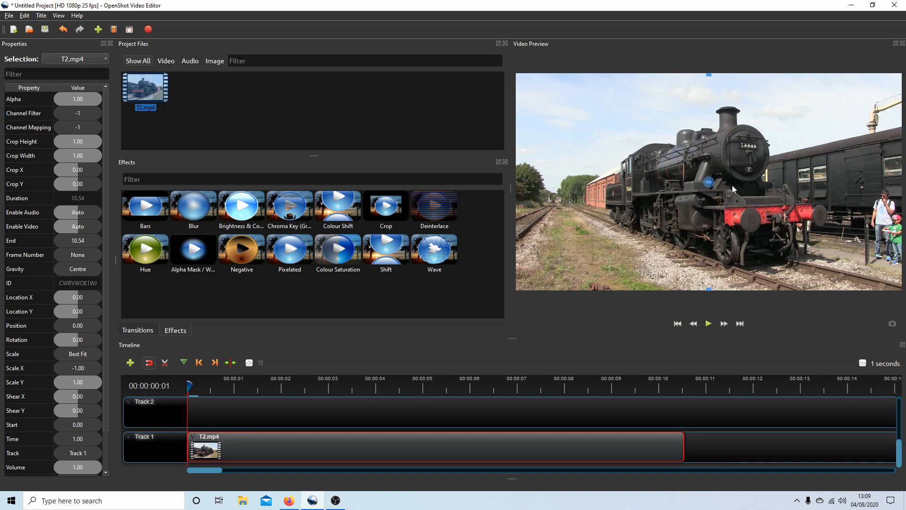